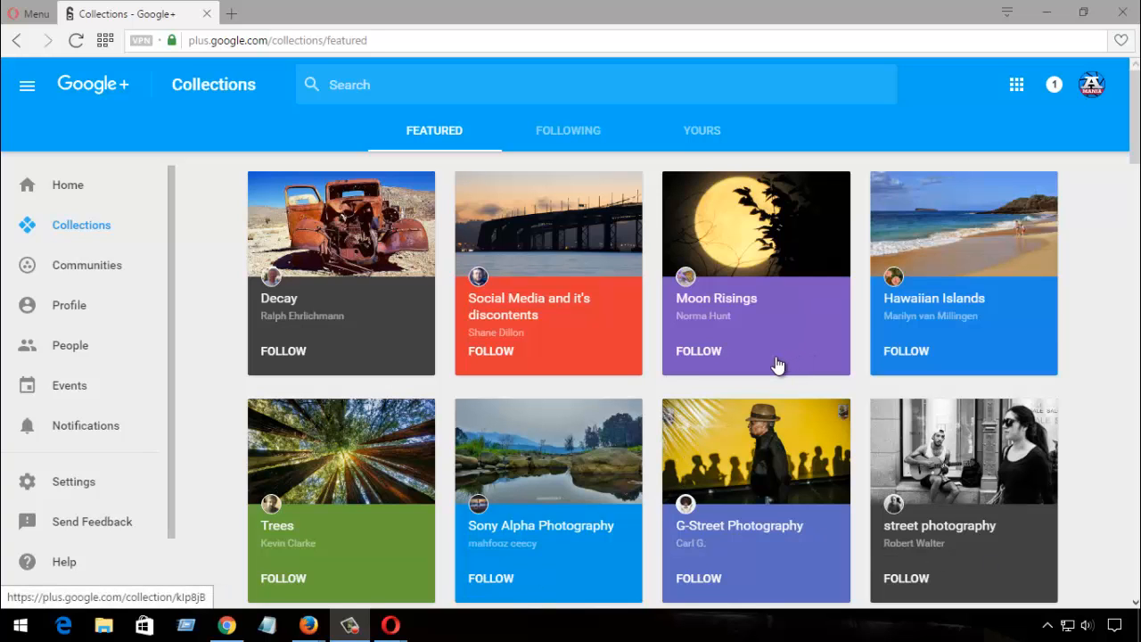
mouse_move(774, 363)
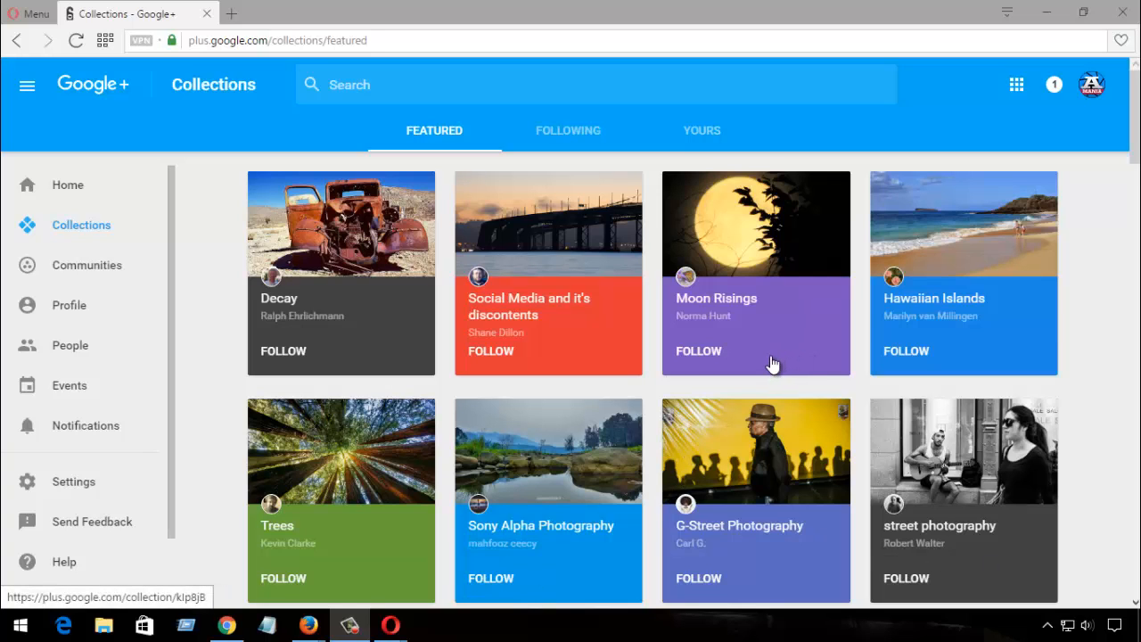
mouse_move(82, 224)
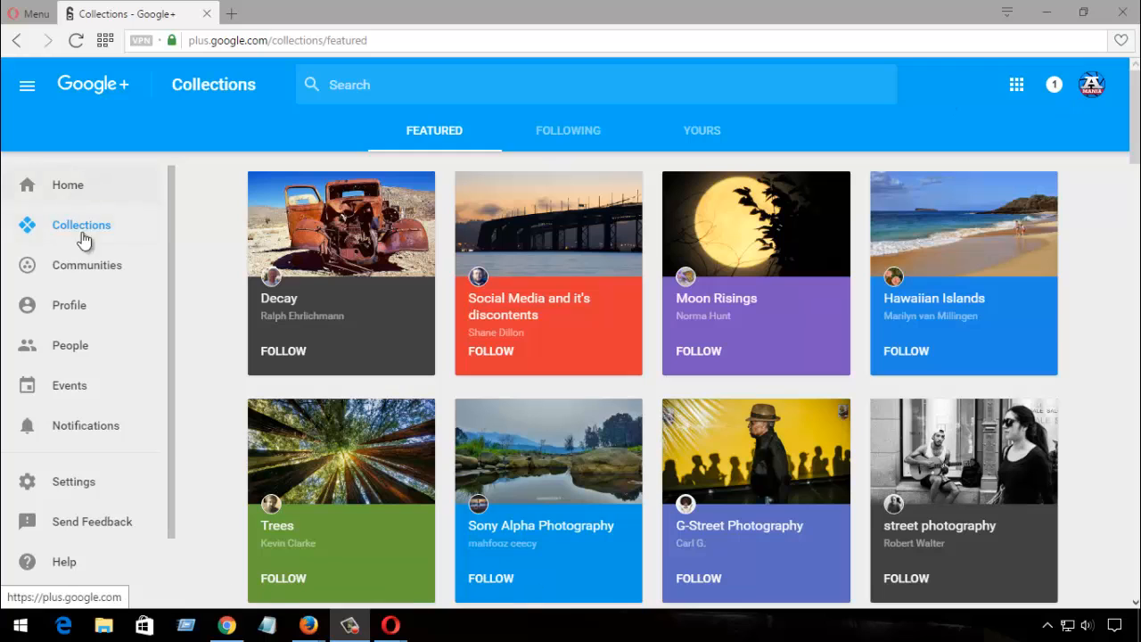
mouse_move(62, 282)
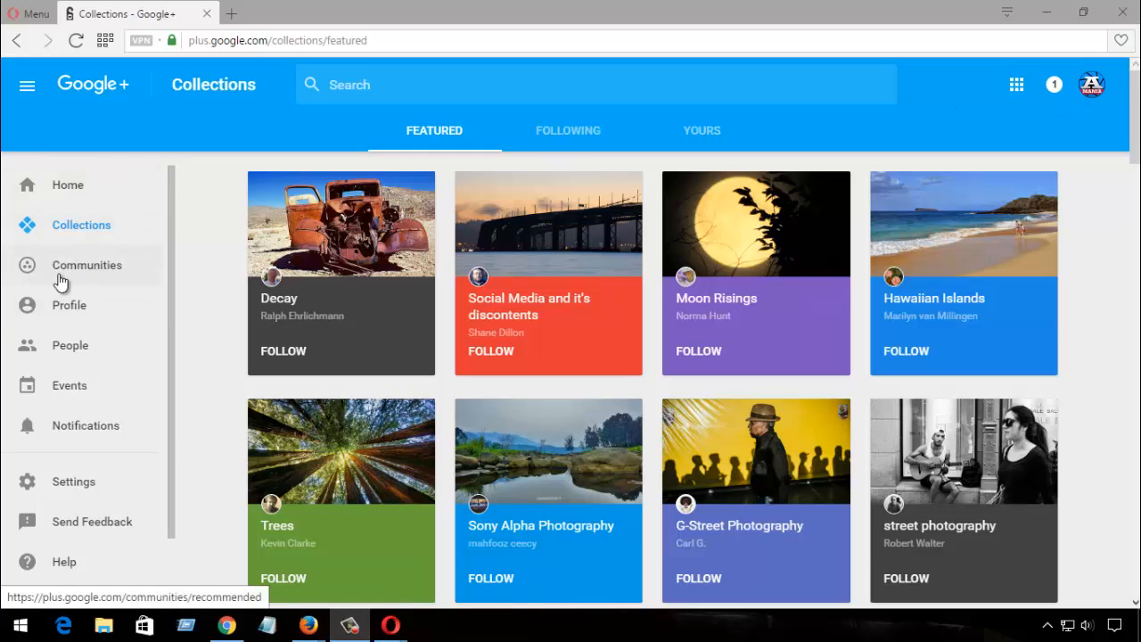
mouse_move(68, 305)
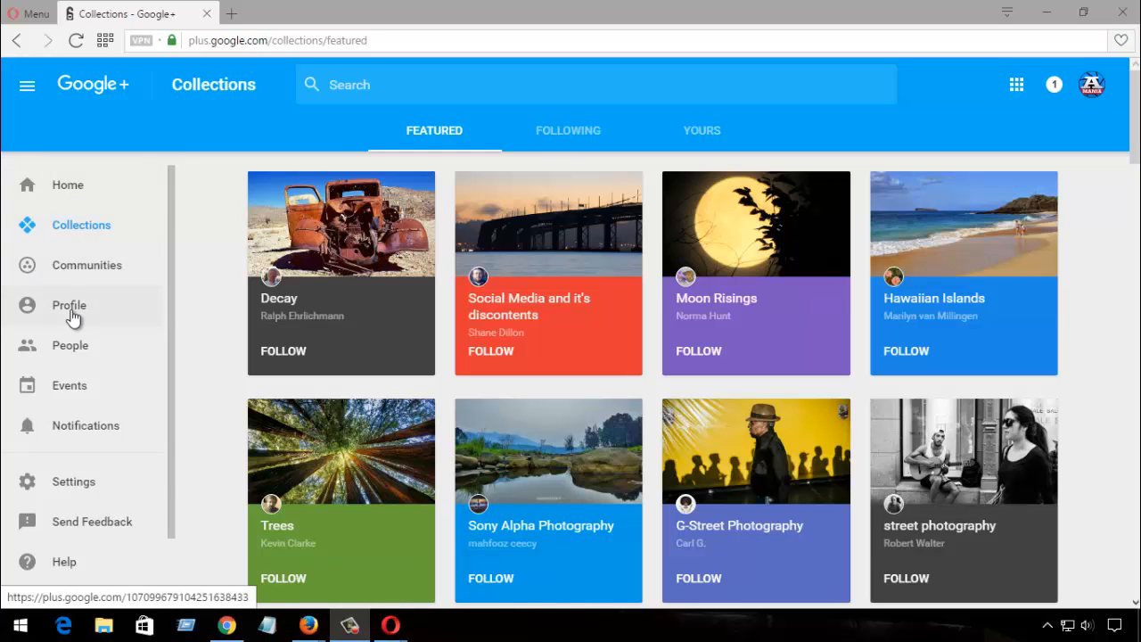
mouse_move(96, 317)
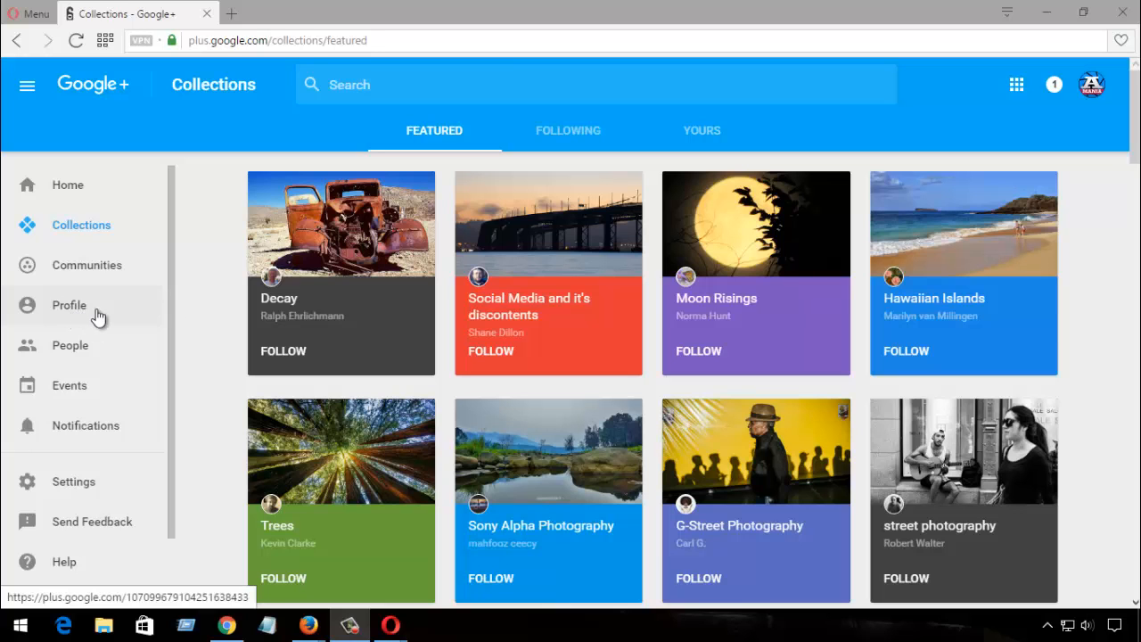
mouse_move(49, 317)
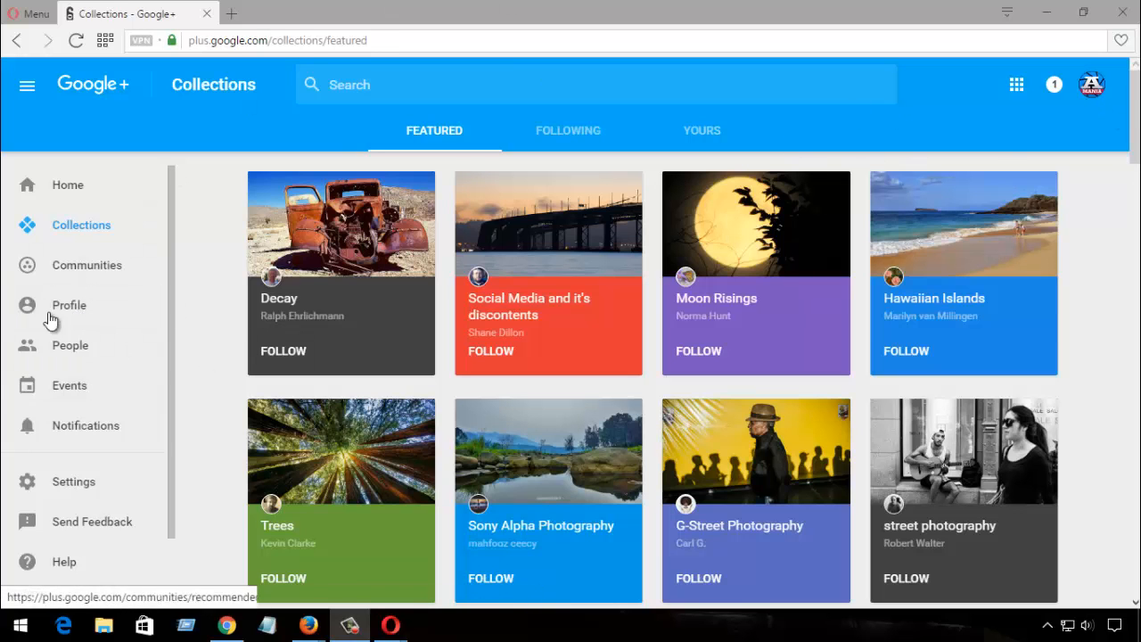
Step: Start claiming the preapproved custom URL google.com/+AppsoMania from the Appso Mania profile
left_click(1090, 84)
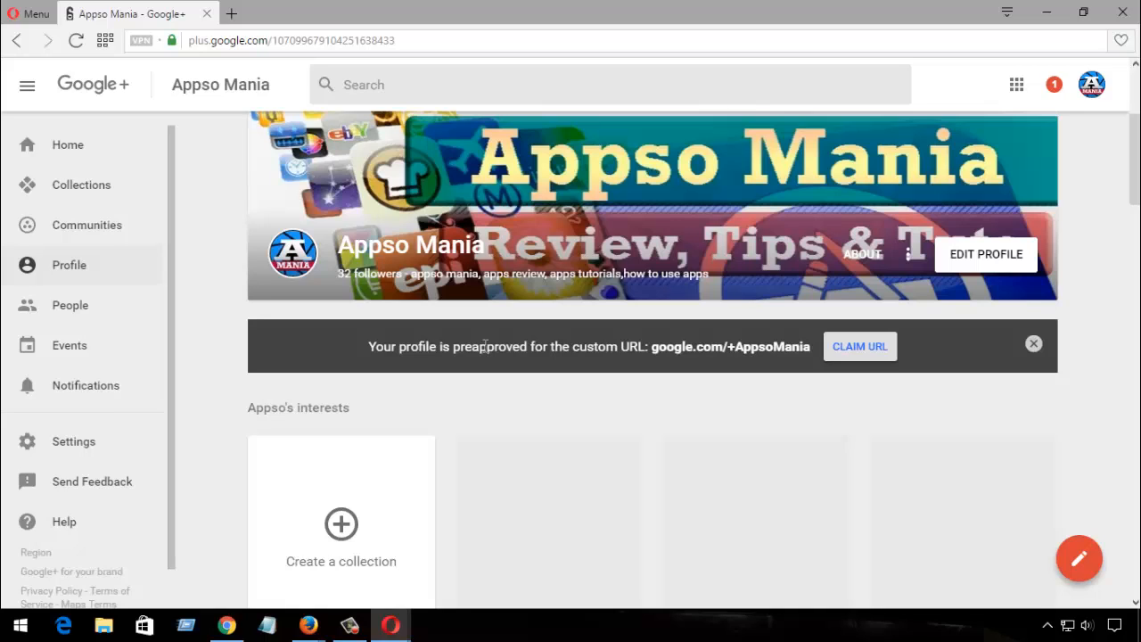
mouse_move(513, 342)
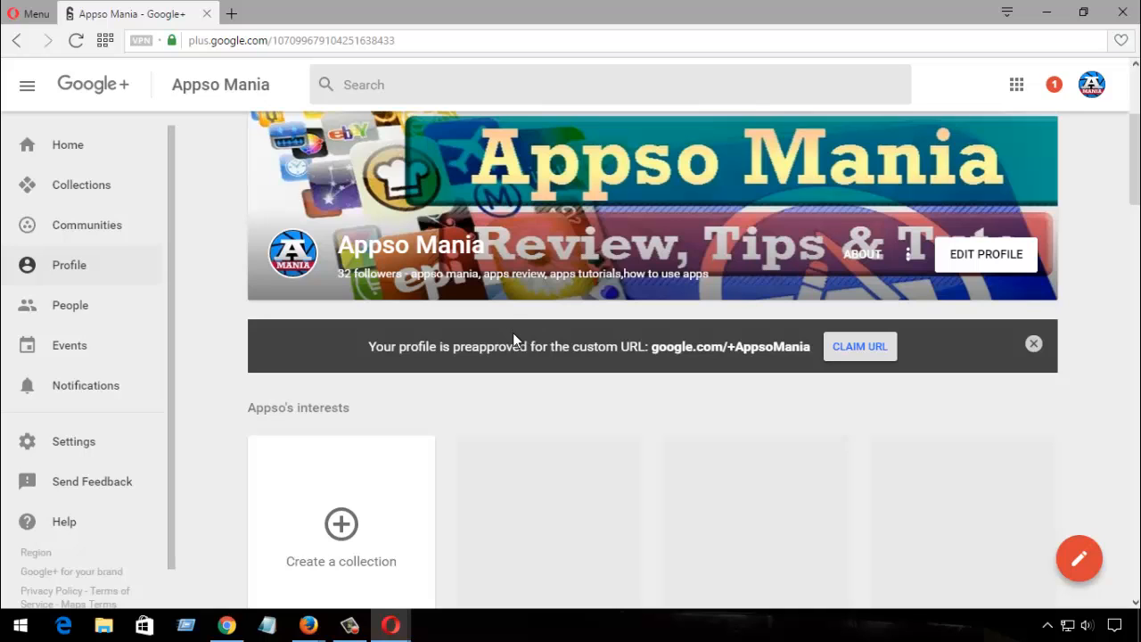
mouse_move(340, 321)
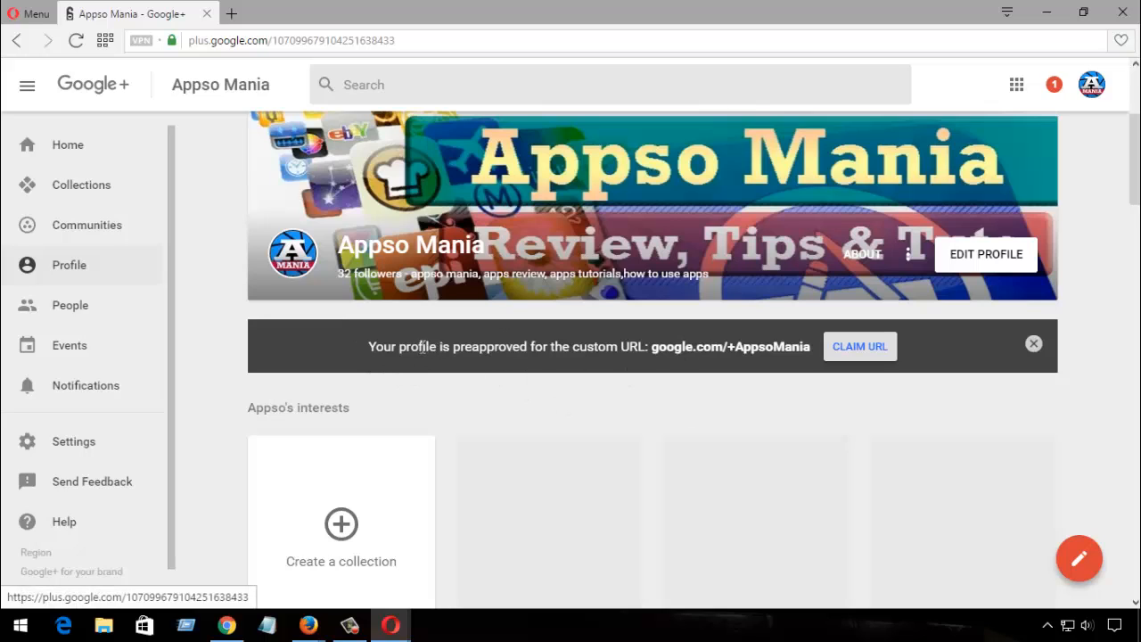
mouse_move(472, 353)
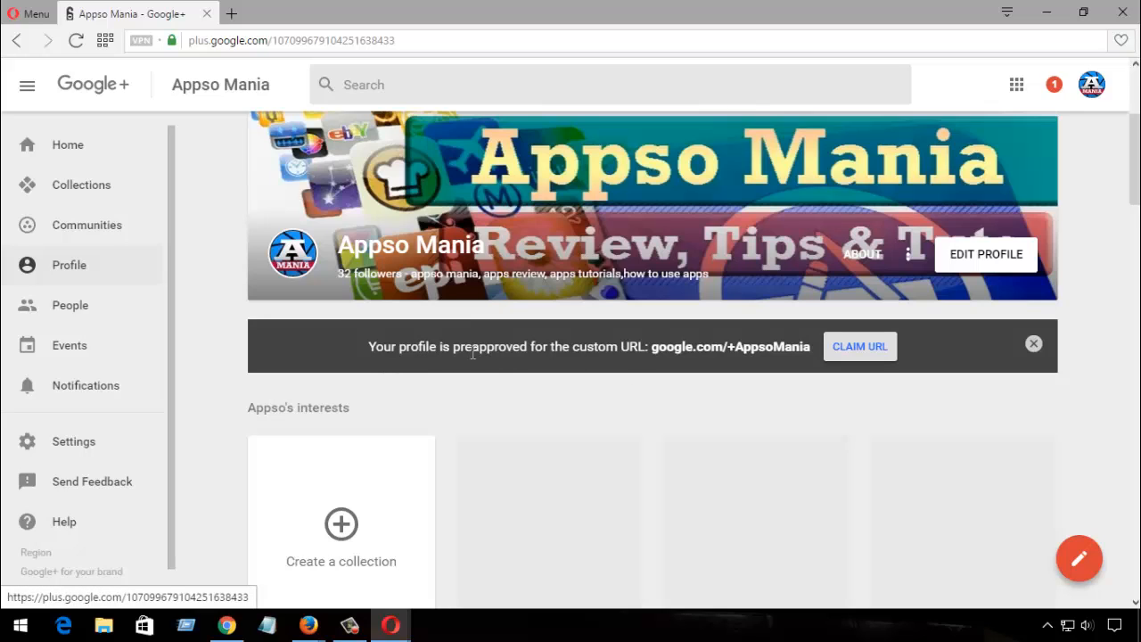
mouse_move(610, 347)
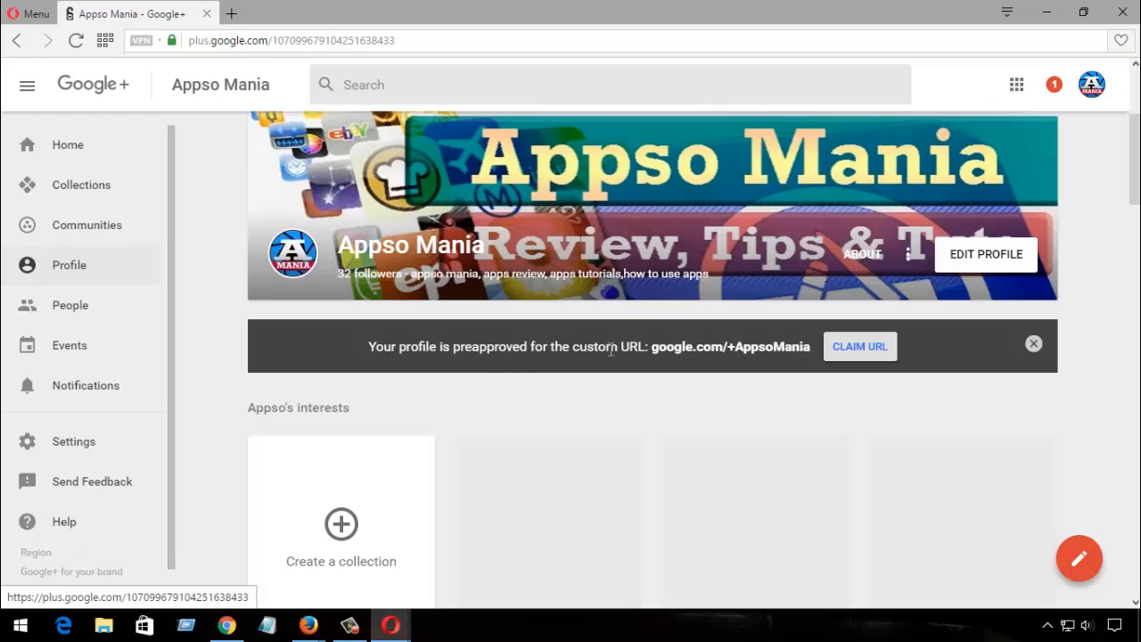
mouse_move(686, 364)
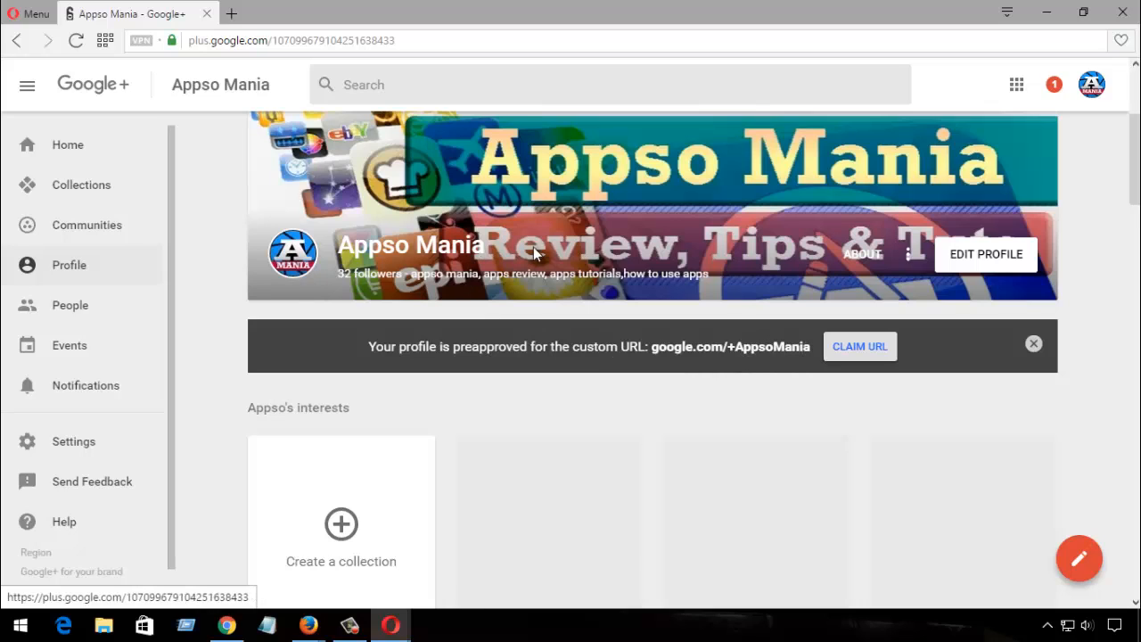
mouse_move(848, 319)
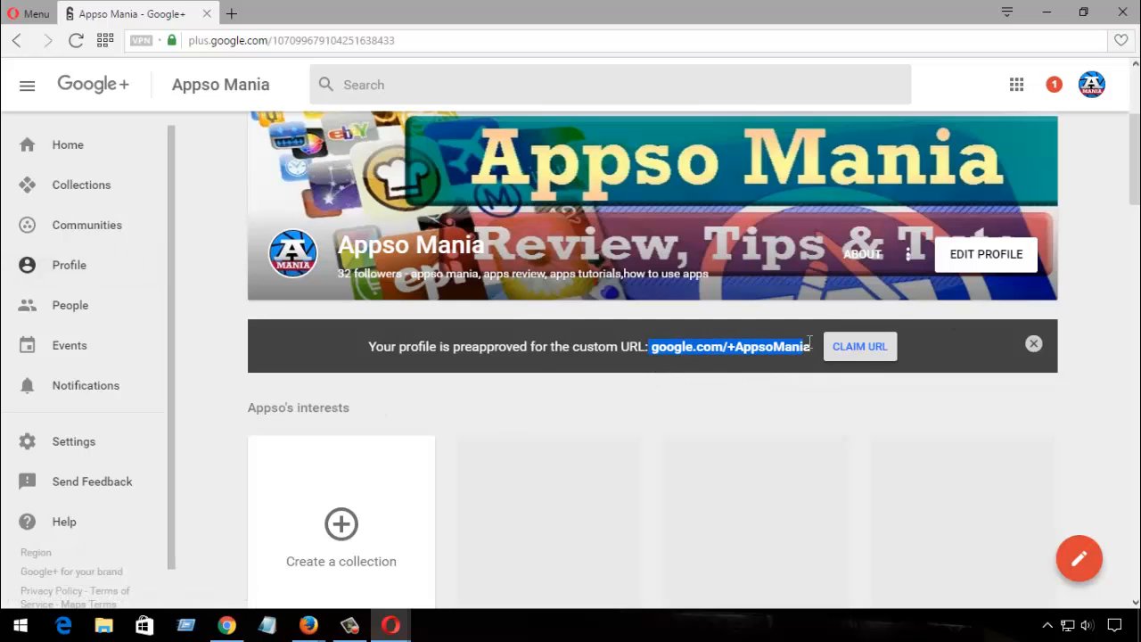
left_click(859, 349)
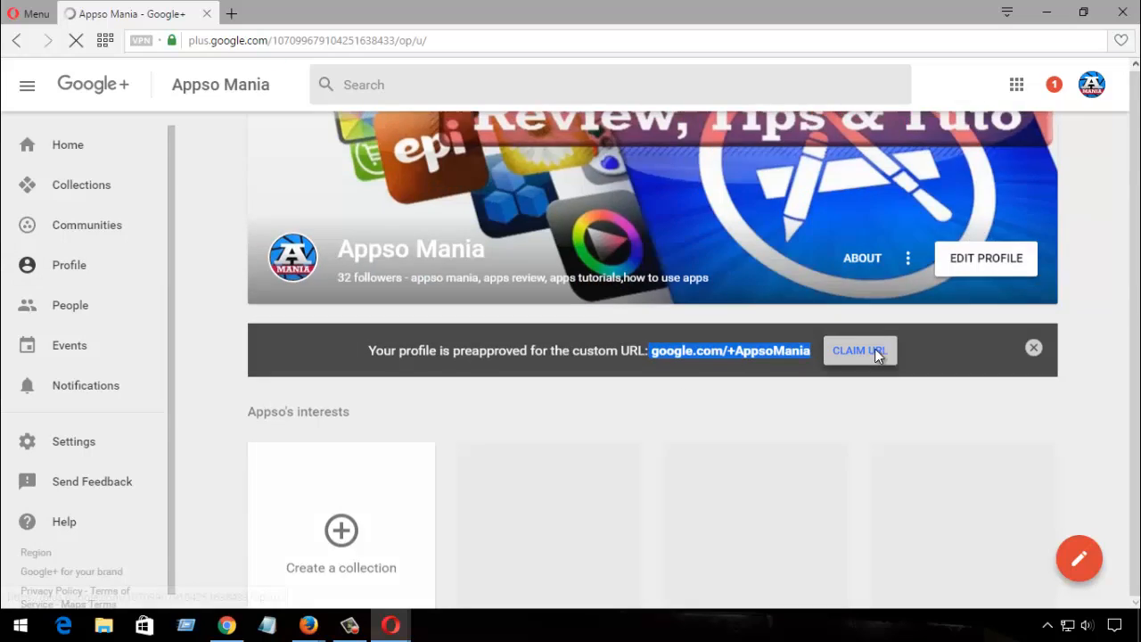
Step: Submit the mobile number for verification, allowing people to find you by phone number
left_click(859, 350)
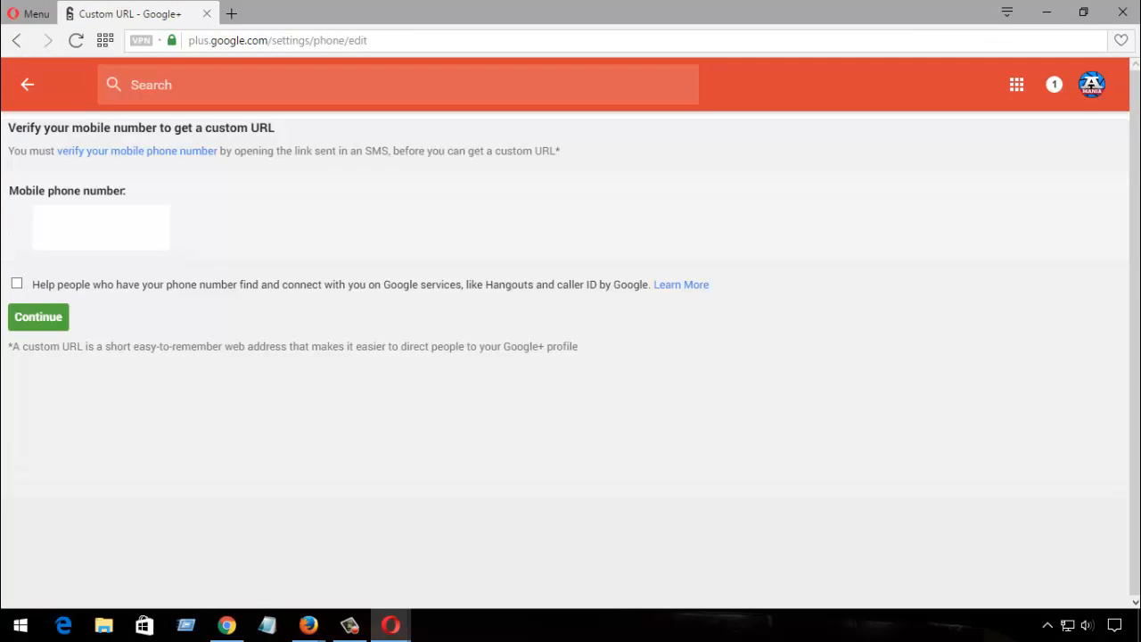
mouse_move(187, 191)
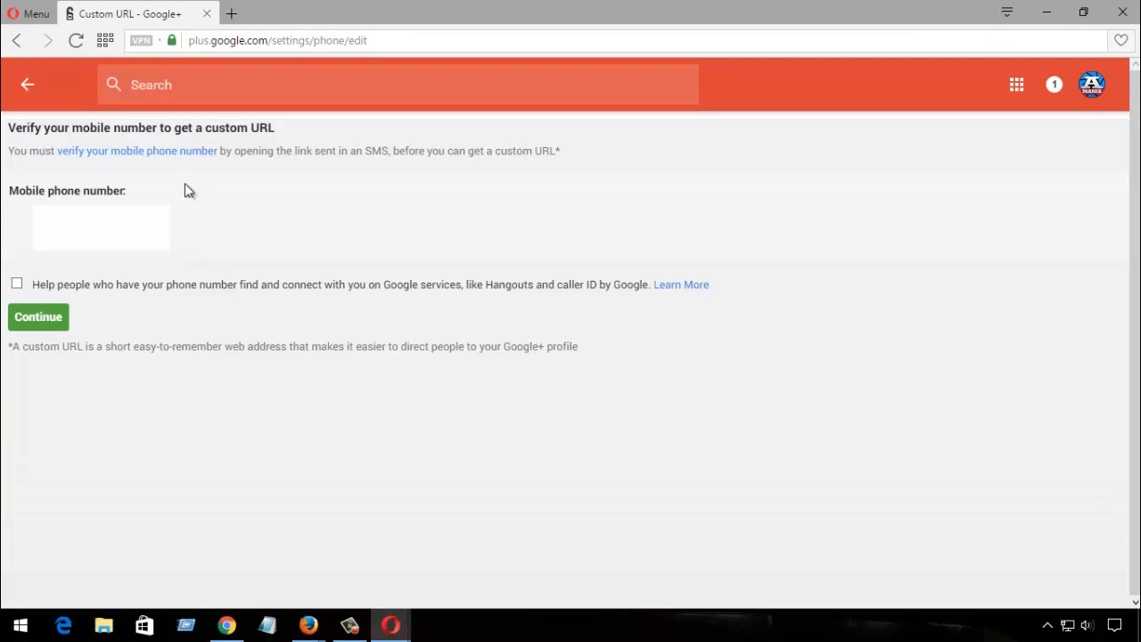
mouse_move(22, 305)
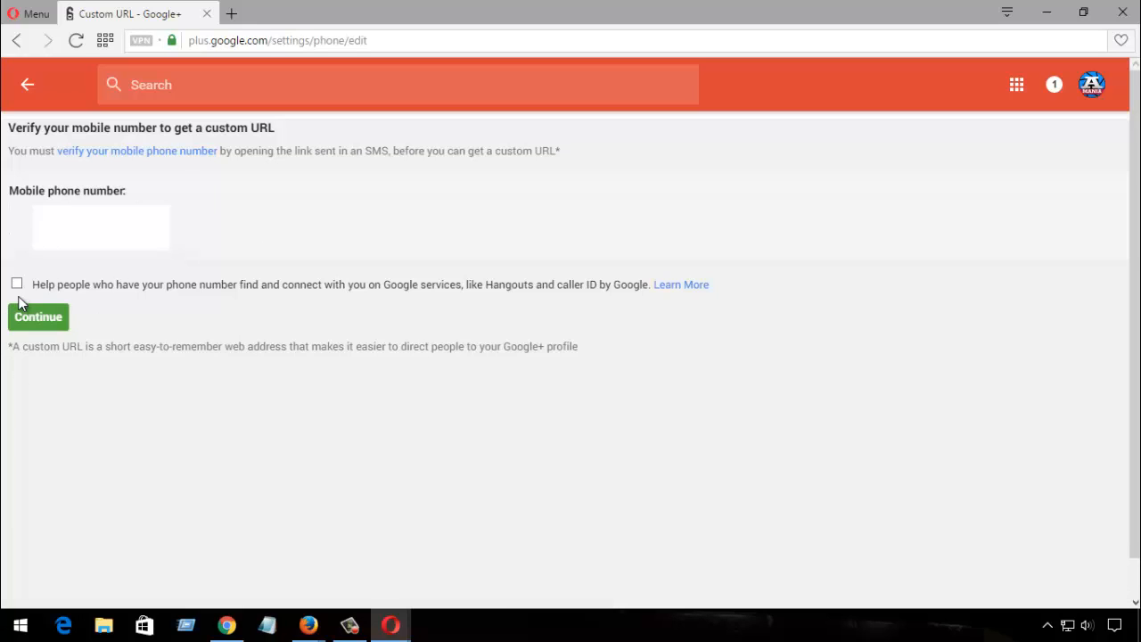
left_click(18, 283)
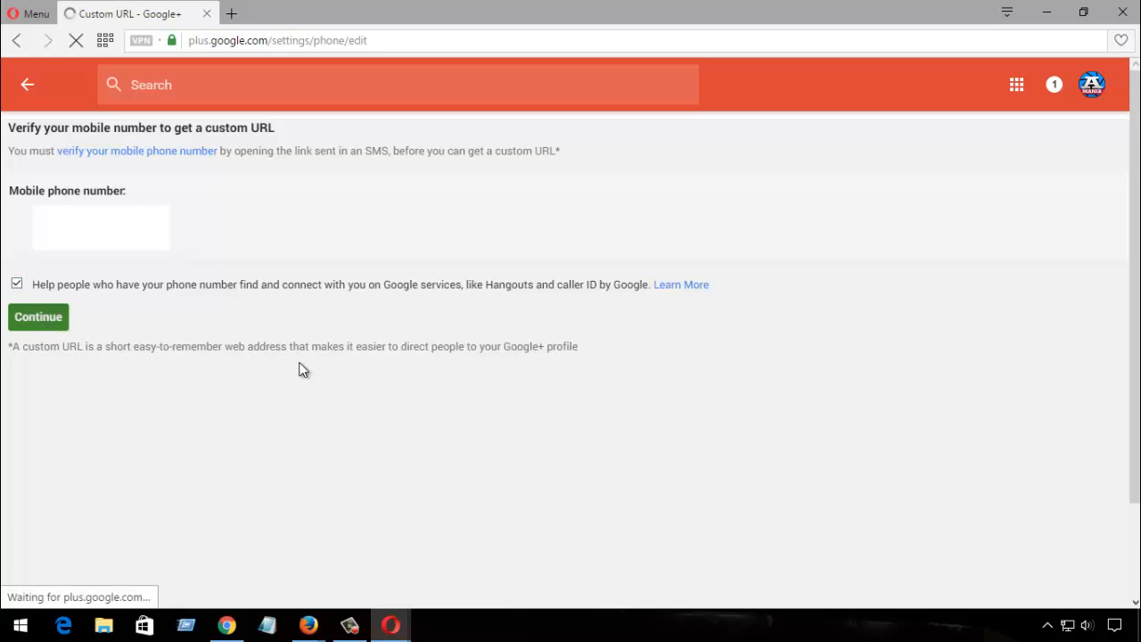
left_click(39, 318)
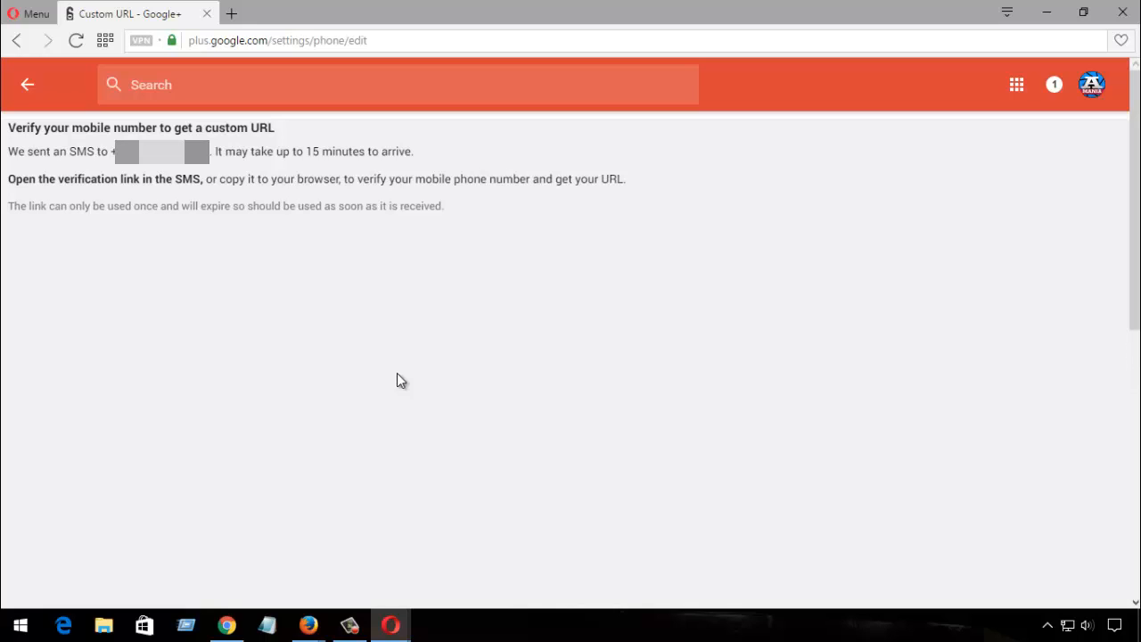
mouse_move(246, 55)
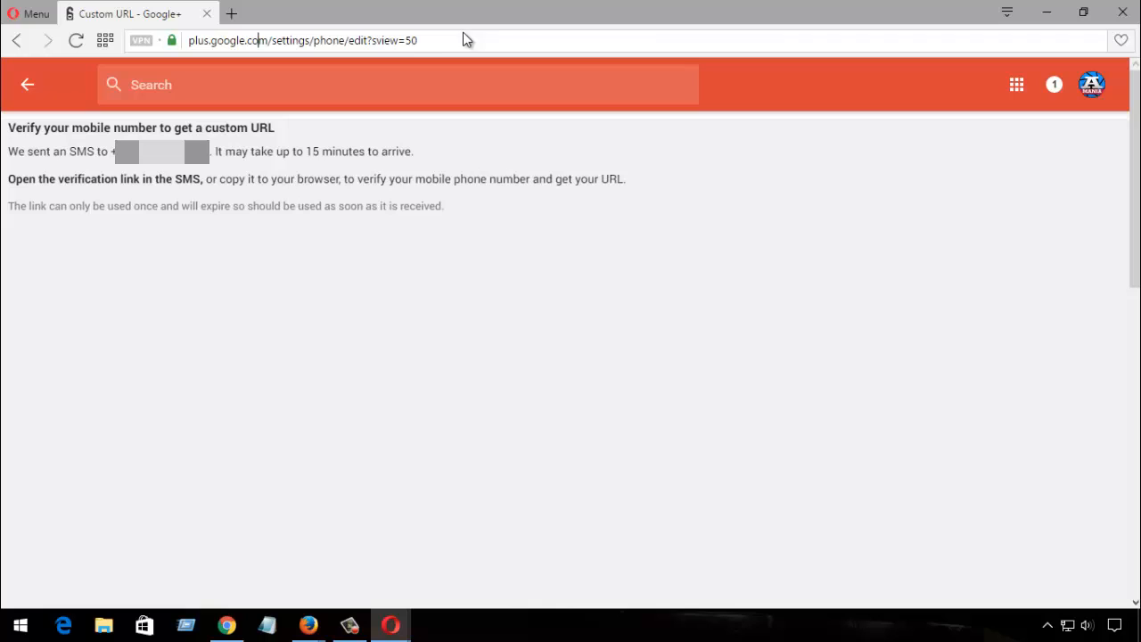
Step: Select the browser address so a new web address can be entered
left_click(301, 39)
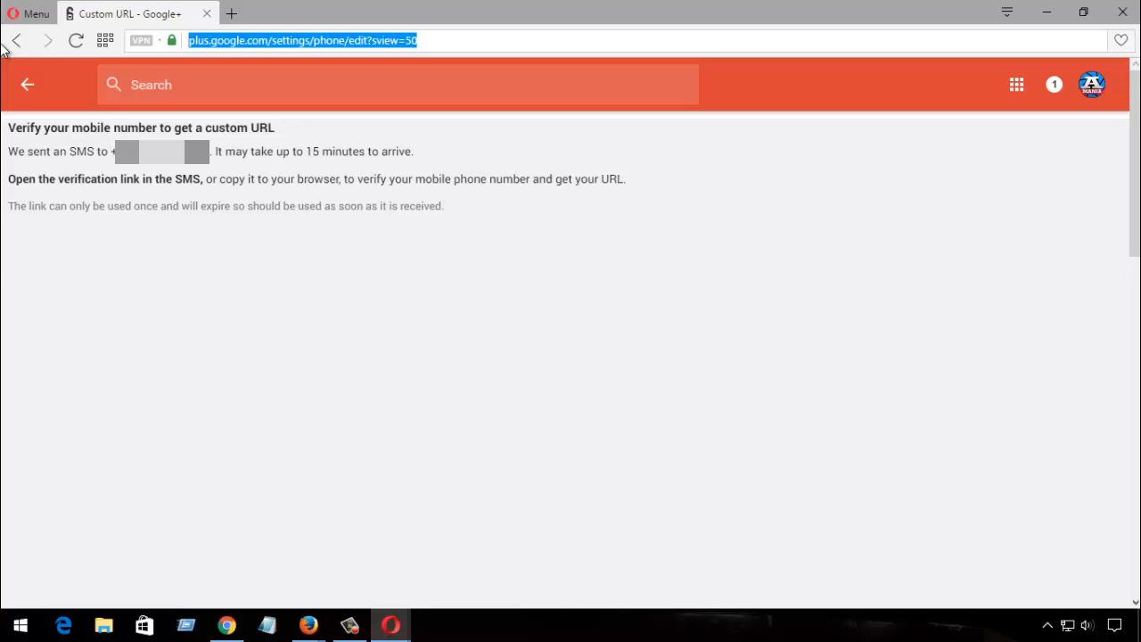
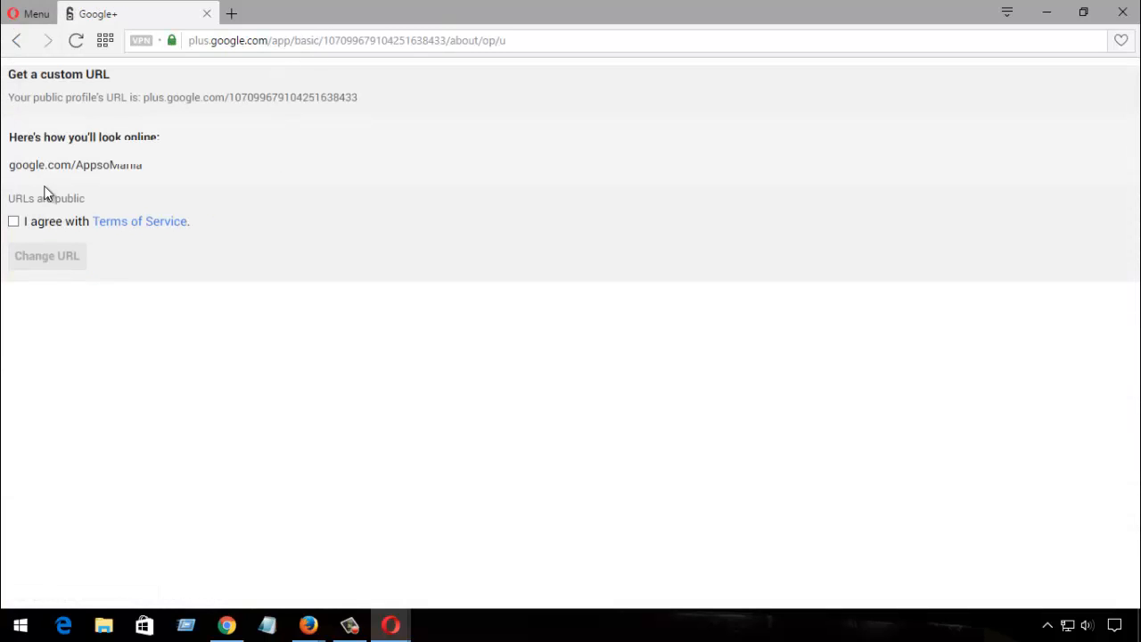
mouse_move(474, 200)
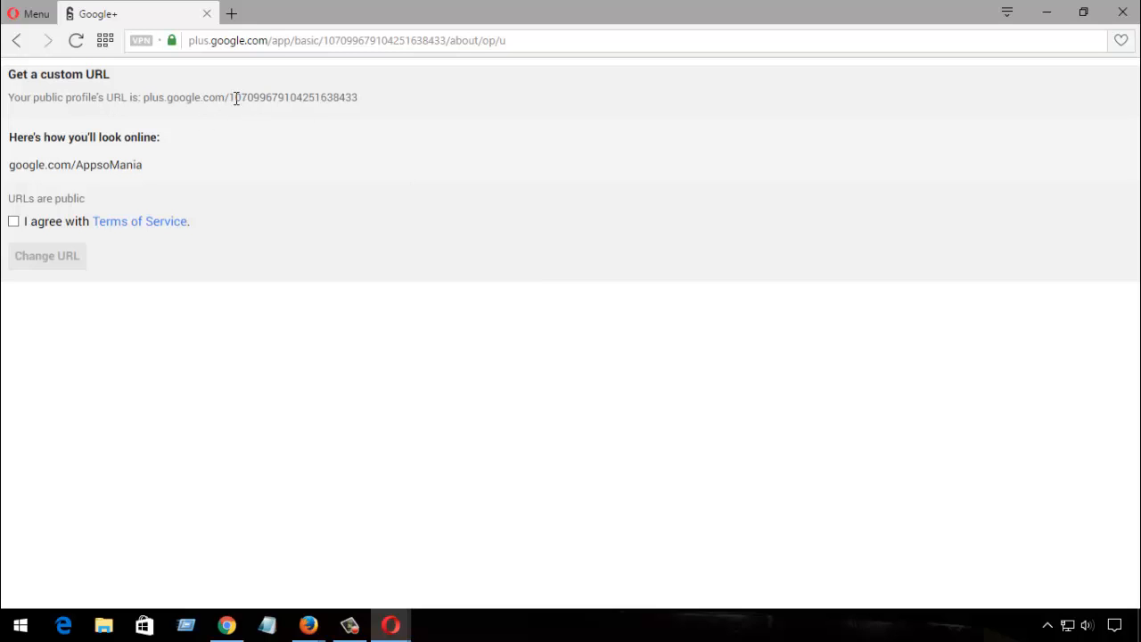
Step: Review the proposed address google.com/AppsoMania and agree to the Terms of Service
double_click(292, 96)
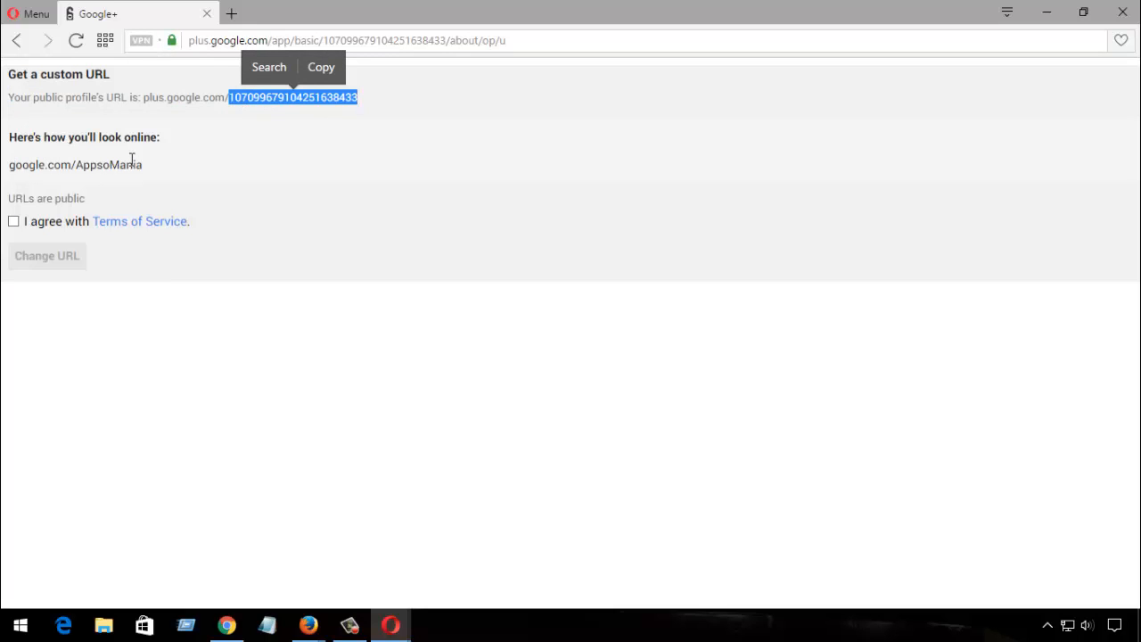
mouse_move(103, 179)
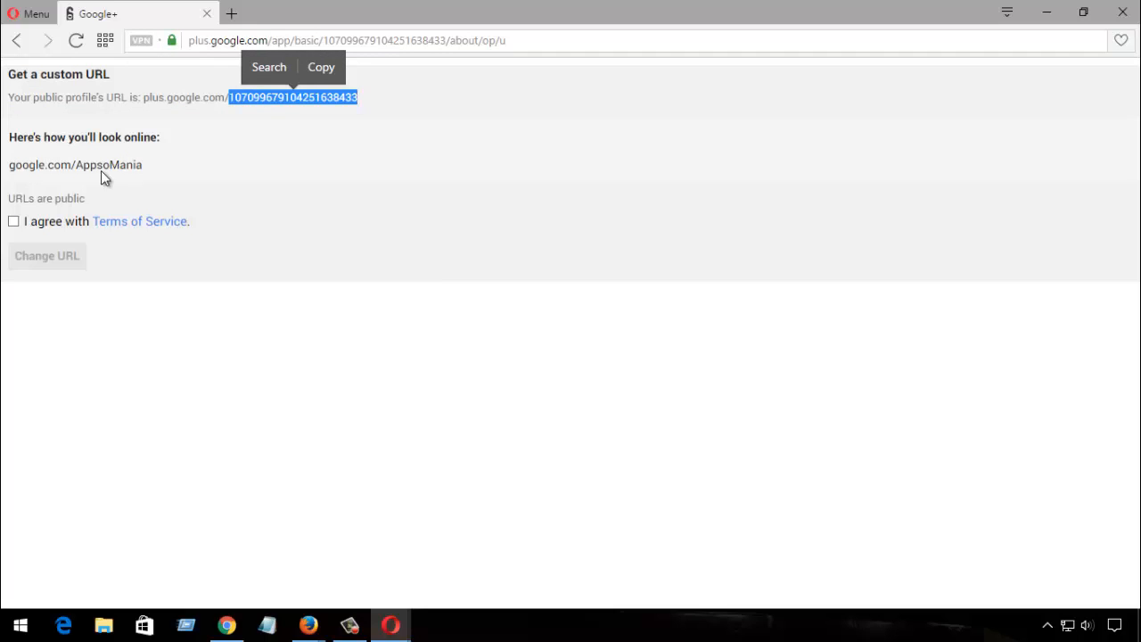
double_click(107, 164)
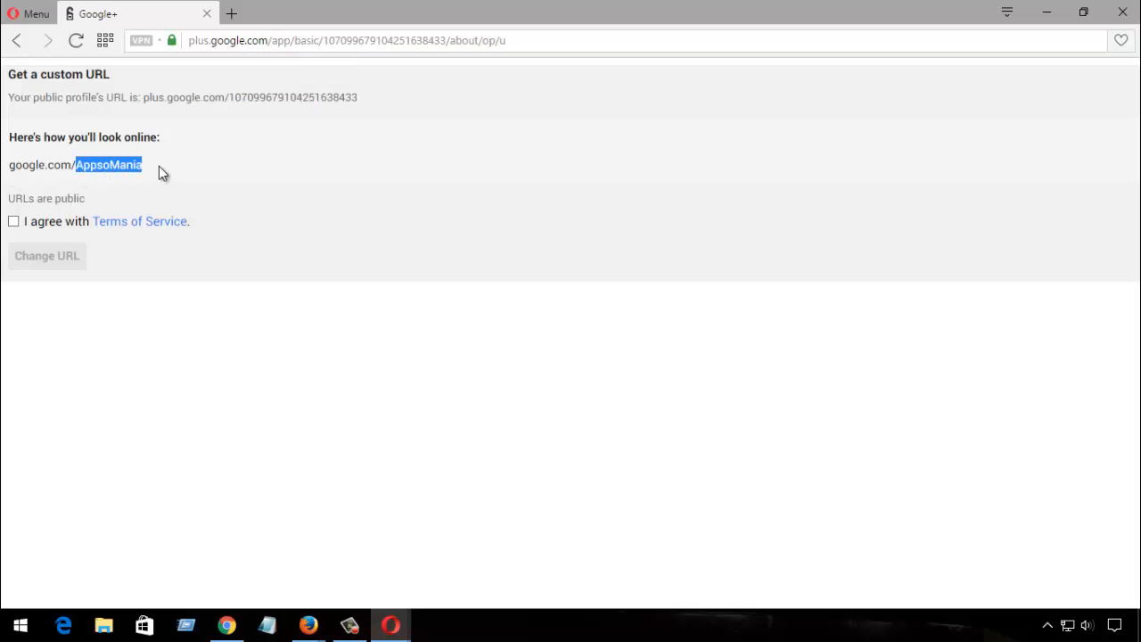
triple_click(75, 163)
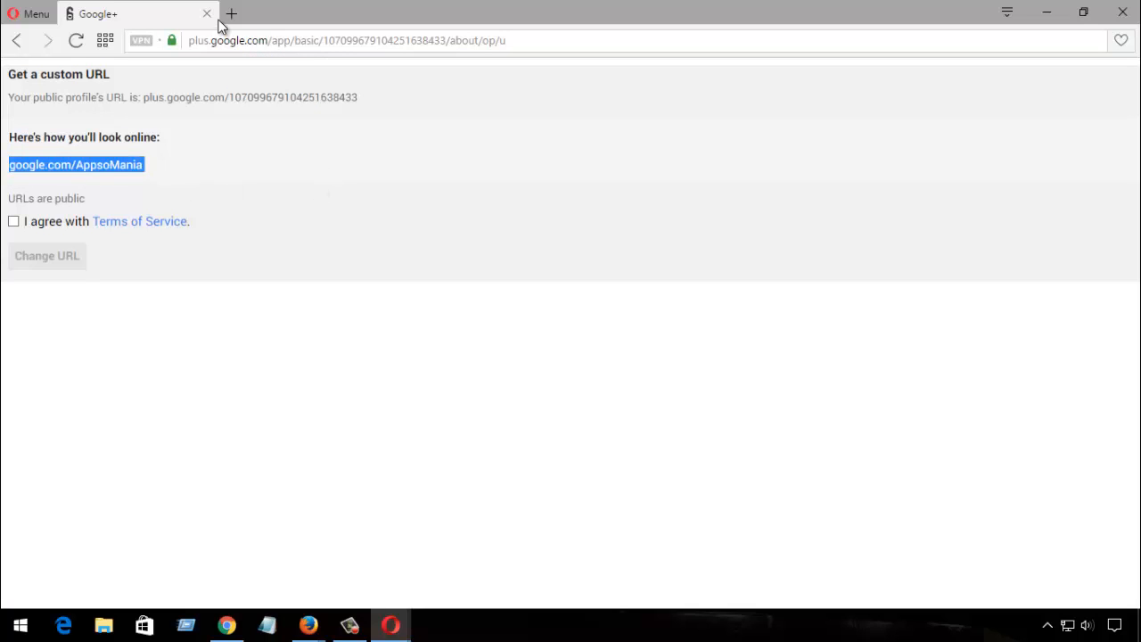
mouse_move(214, 157)
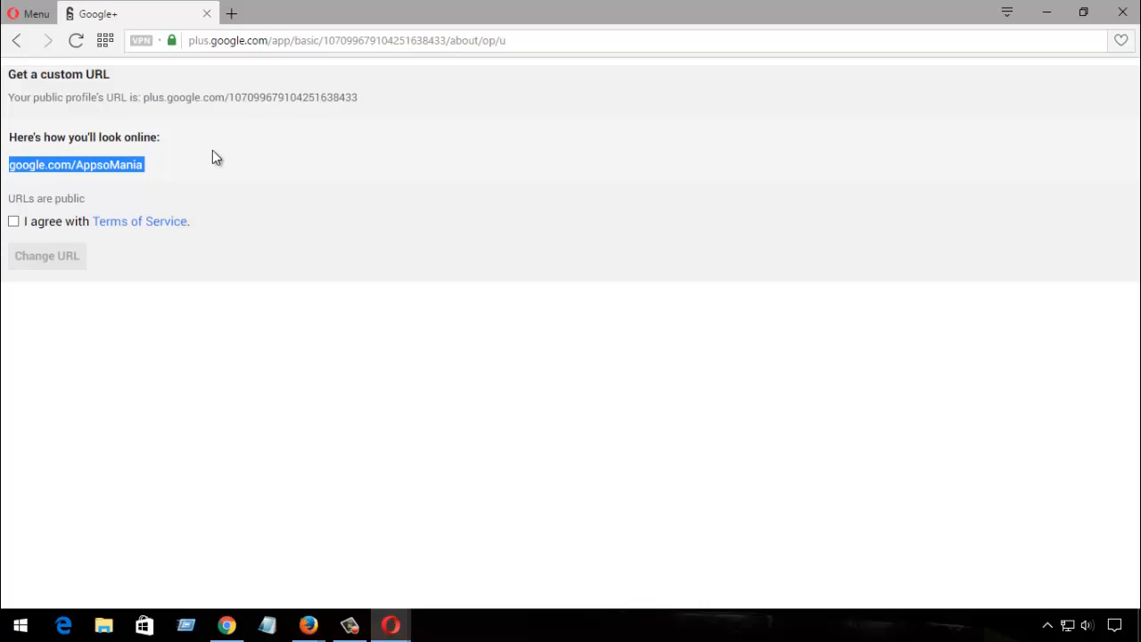
left_click(15, 221)
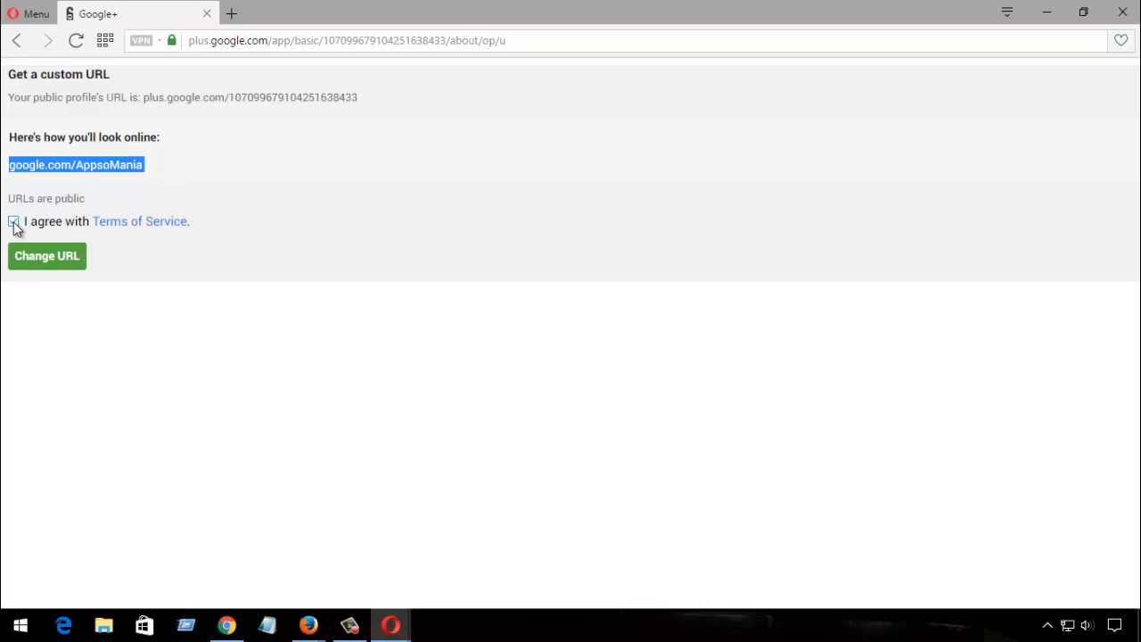
Step: Change and confirm the custom URL google.com/+AppsoMania, then start a new browser tab
left_click(15, 221)
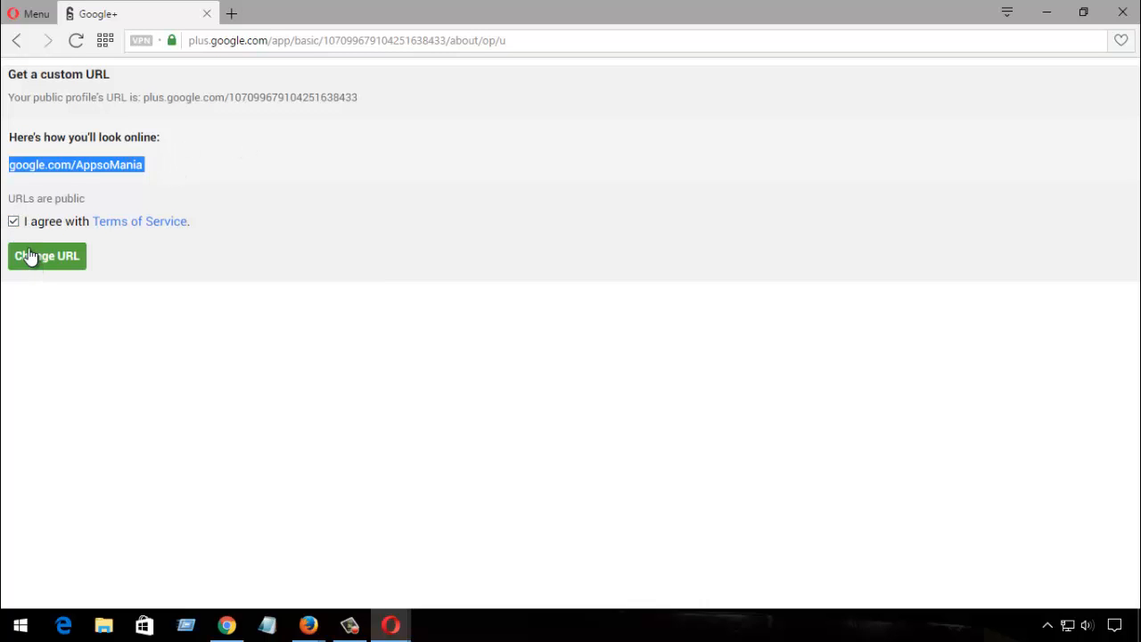
mouse_move(279, 121)
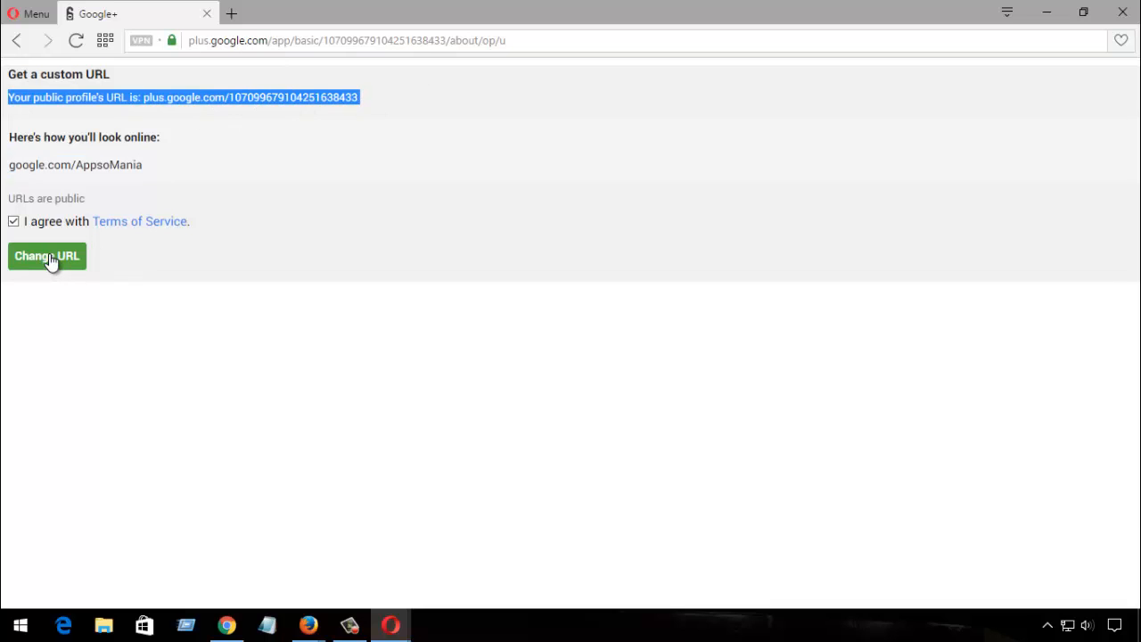
left_click(46, 257)
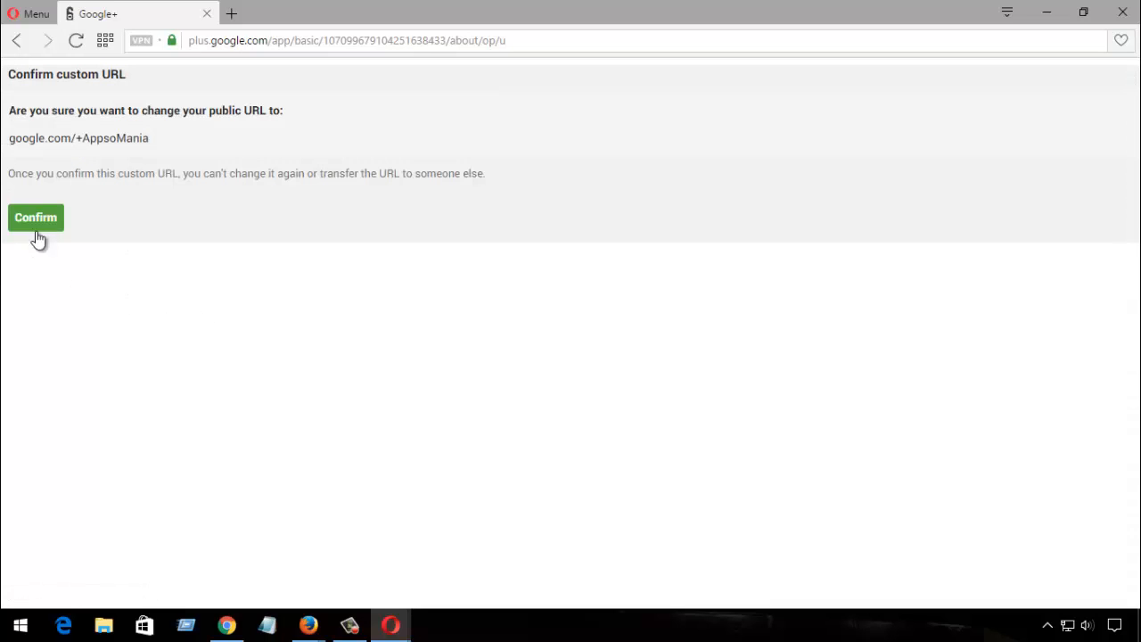
left_click(36, 217)
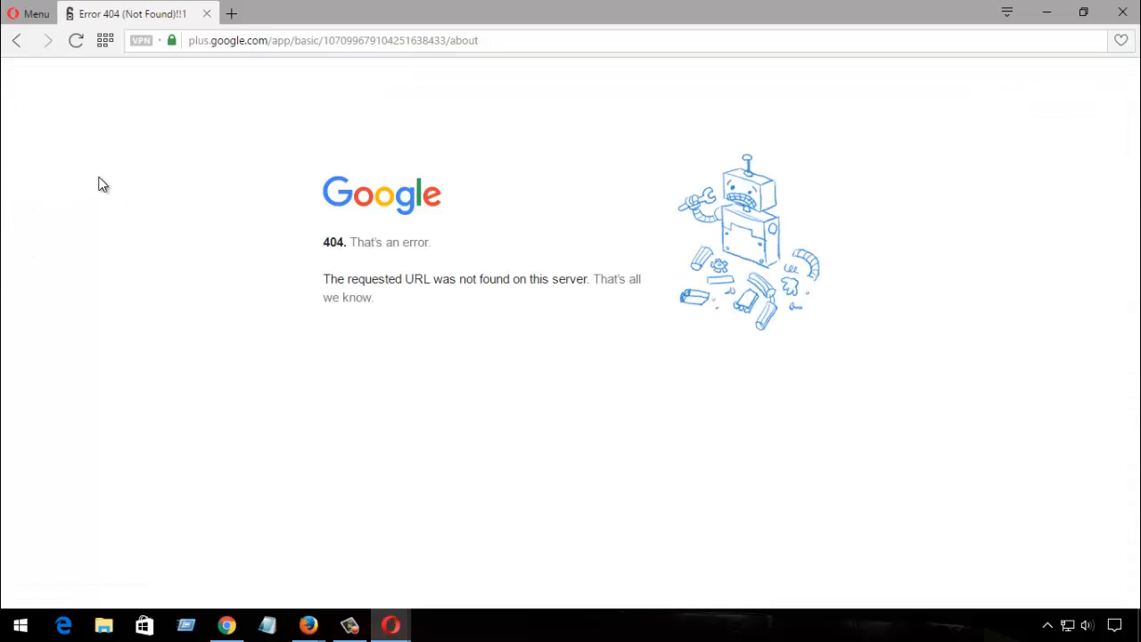
left_click(232, 14)
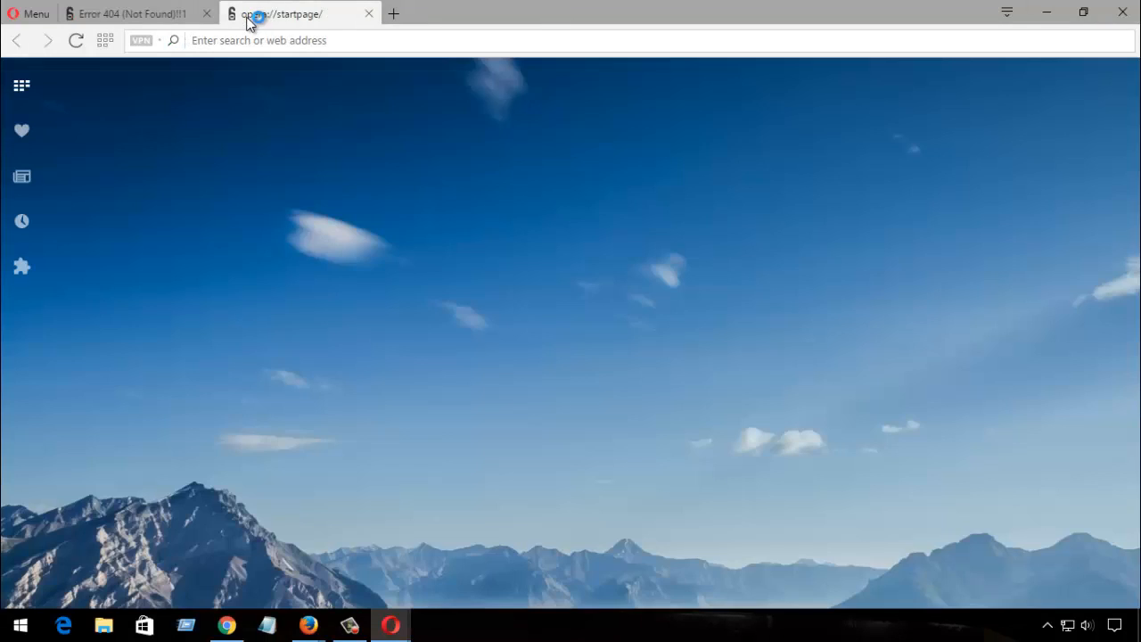
Step: Load Google+ in the new tab and open the Appso Mania profile at its custom address
type("plurk.com")
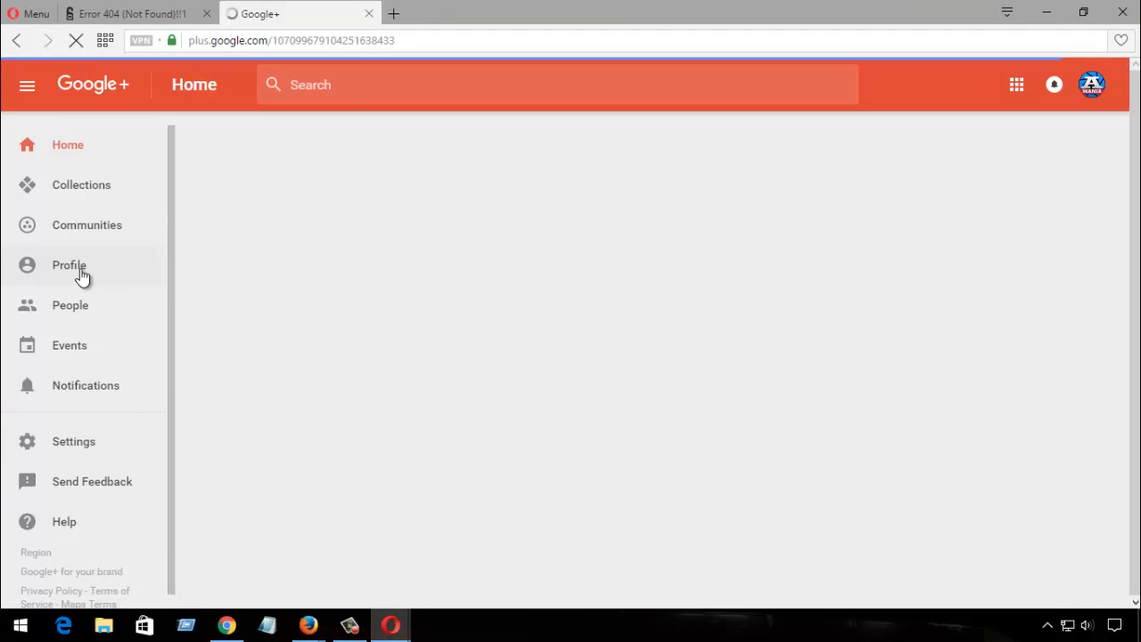
left_click(67, 264)
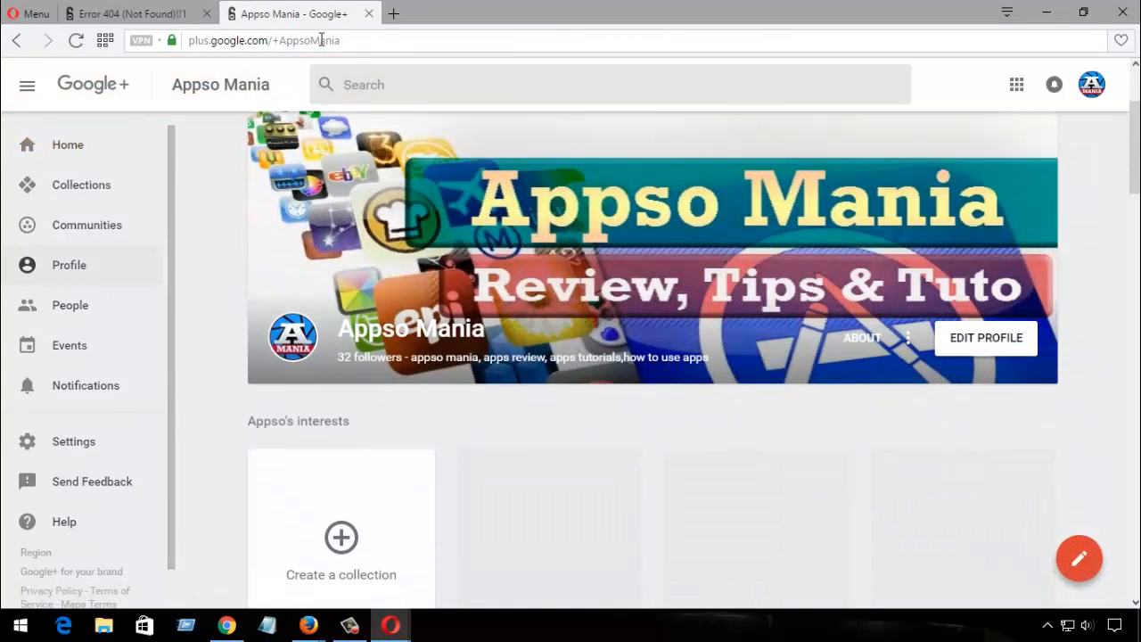